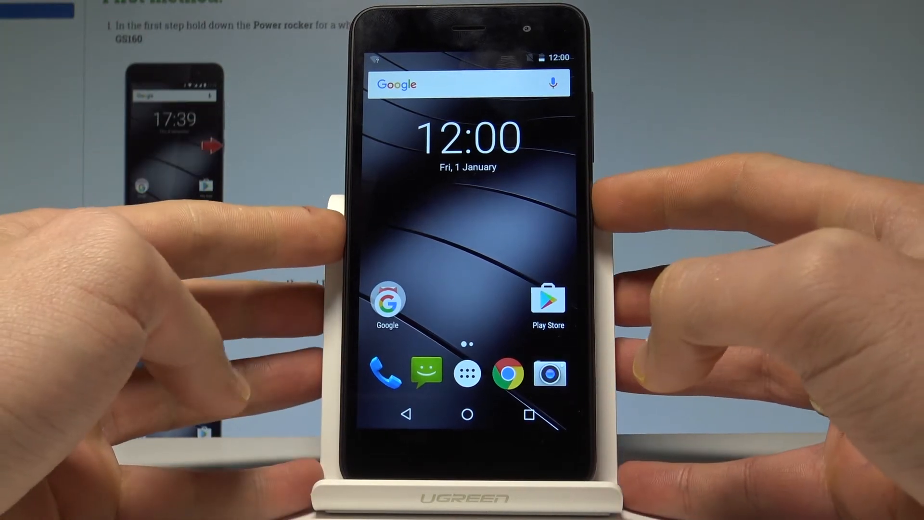
- Power off the Gigaset GS160 from the power menu and confirm with OK
key(power)
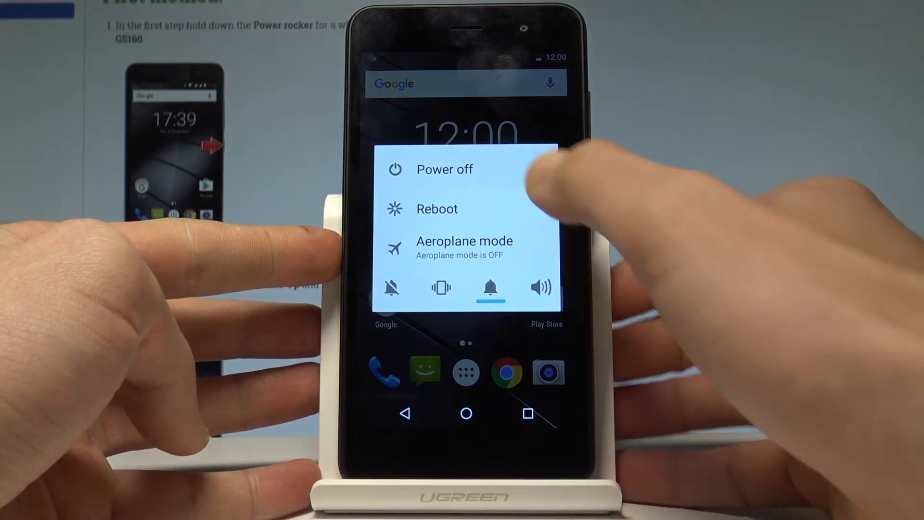
click(444, 169)
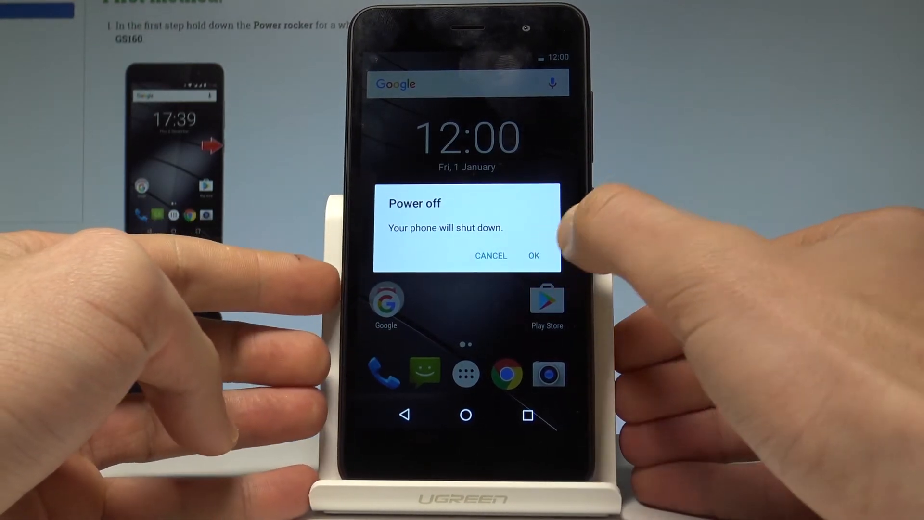
click(532, 255)
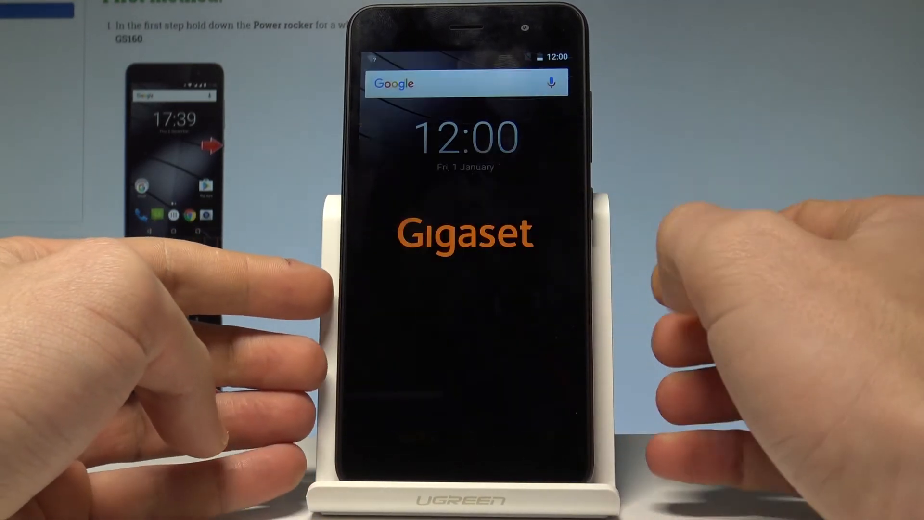